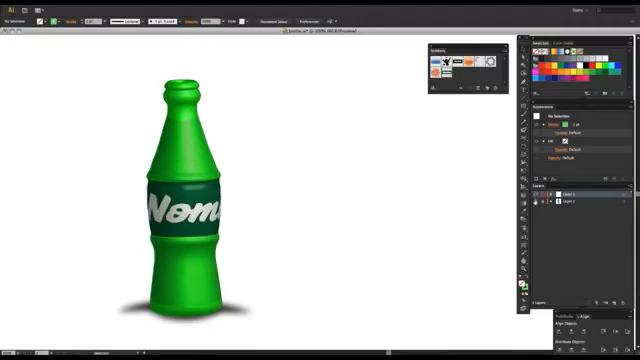
Select the half-bottle profile path and open the 3D Revolve options
drag(295, 90, 290, 320)
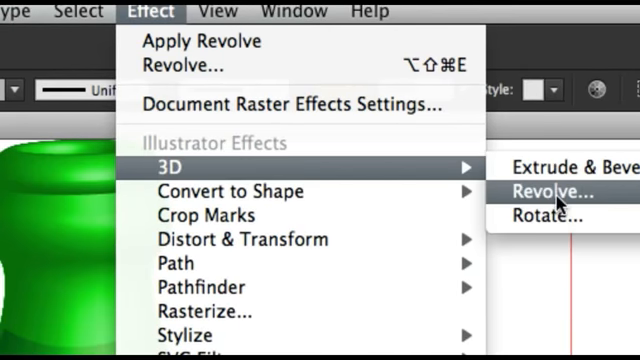
click(549, 190)
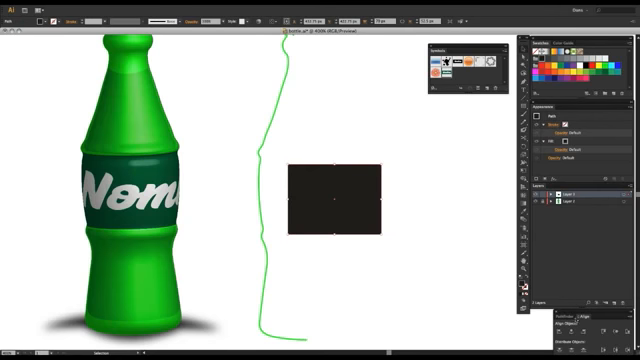
Resize the dark rectangle into a wide, flat band via the Transform panel
click(201, 16)
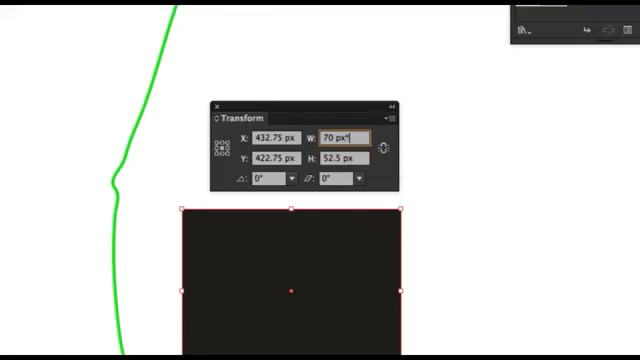
text(2)
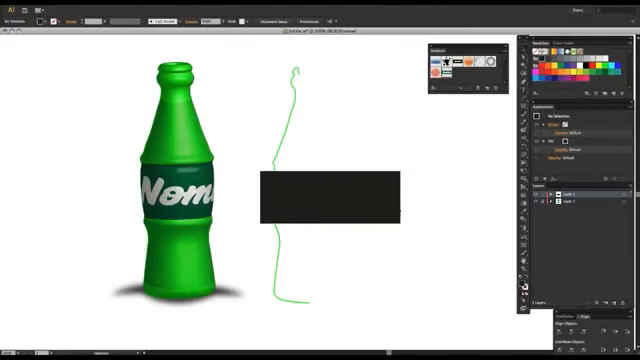
Type white NomNom lettering on the rectangle, expand it, and select both together
click(330, 200)
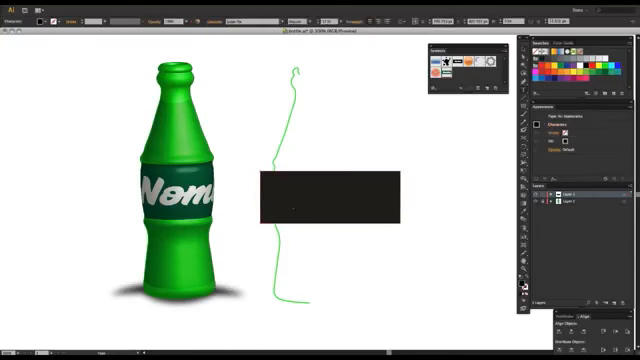
text(NOM)
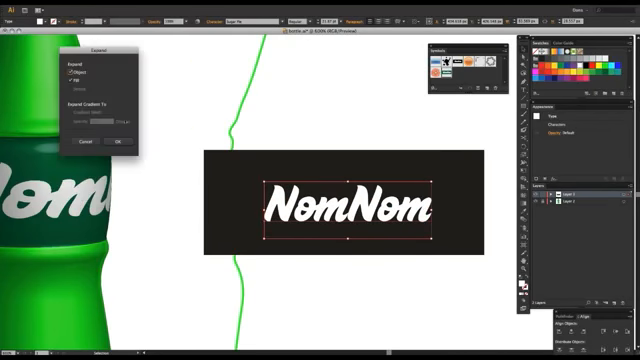
click(120, 142)
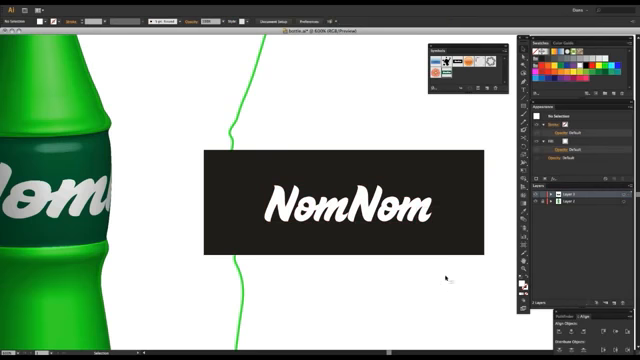
click(345, 205)
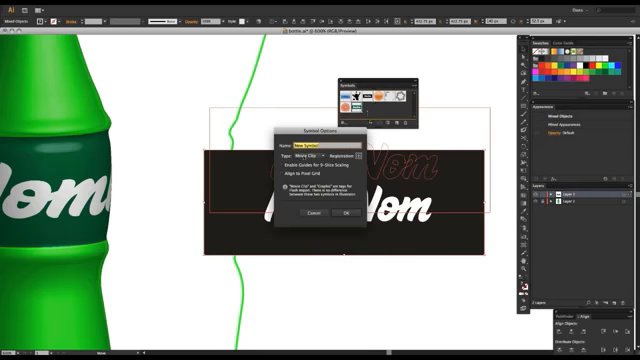
Name the new label symbol nomnomnommynom and confirm
text(nomnomnommynom)
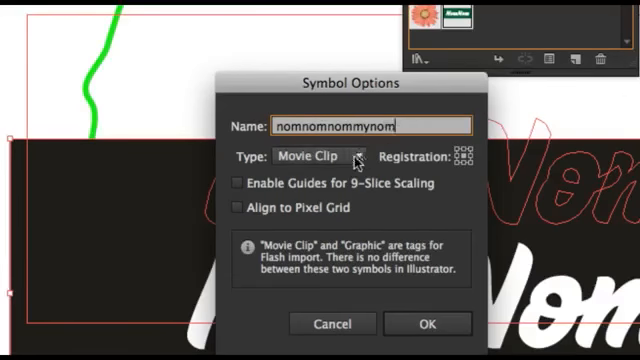
click(318, 156)
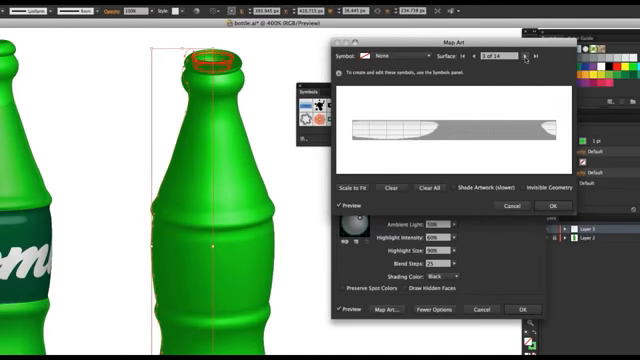
Advance to the next bottle surface in Map Art, reaching surface 8 of 14
click(525, 56)
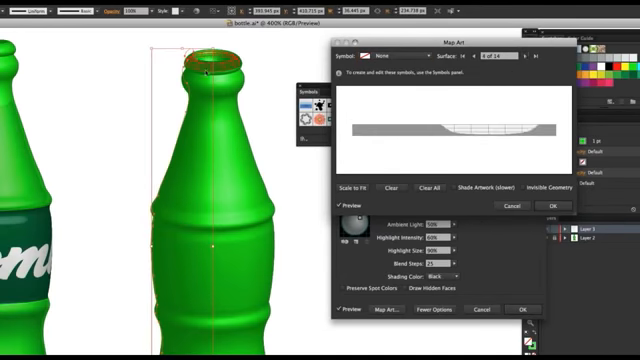